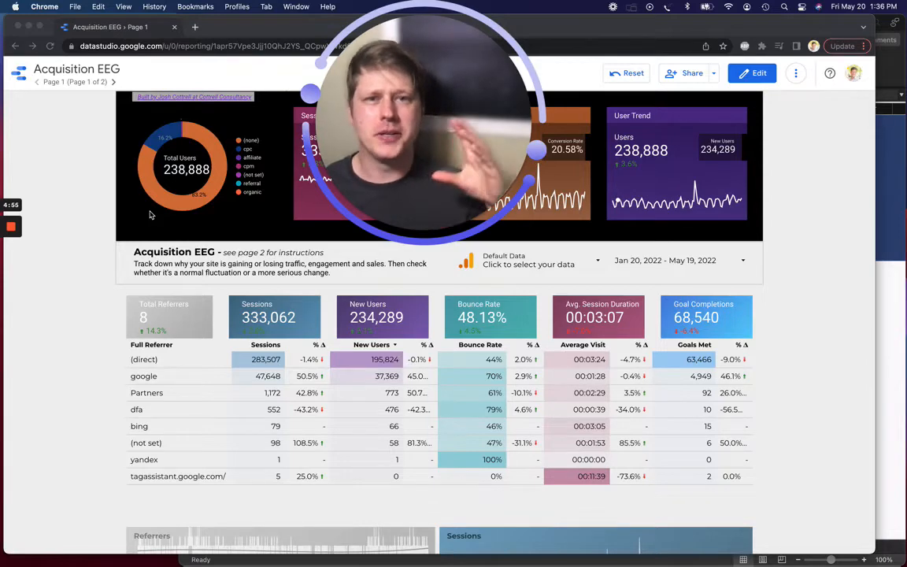
Switch the report into edit mode and start adding a new data source.
scroll("down", 3)
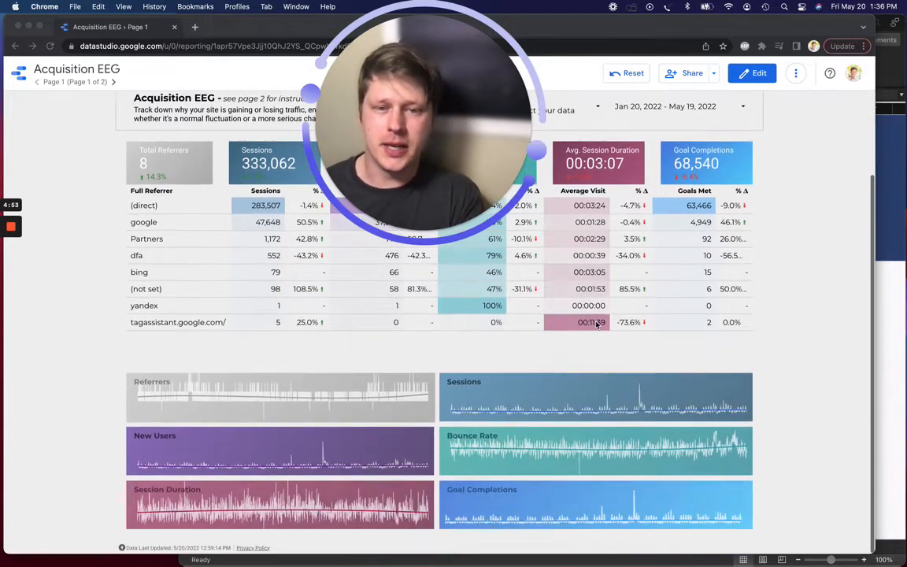
scroll("up", 3)
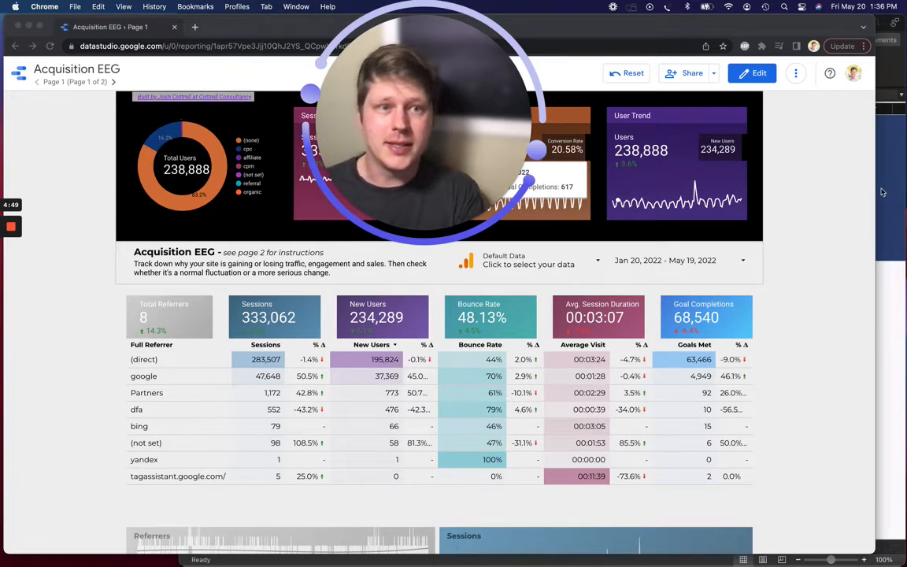
mouse_move(430, 97)
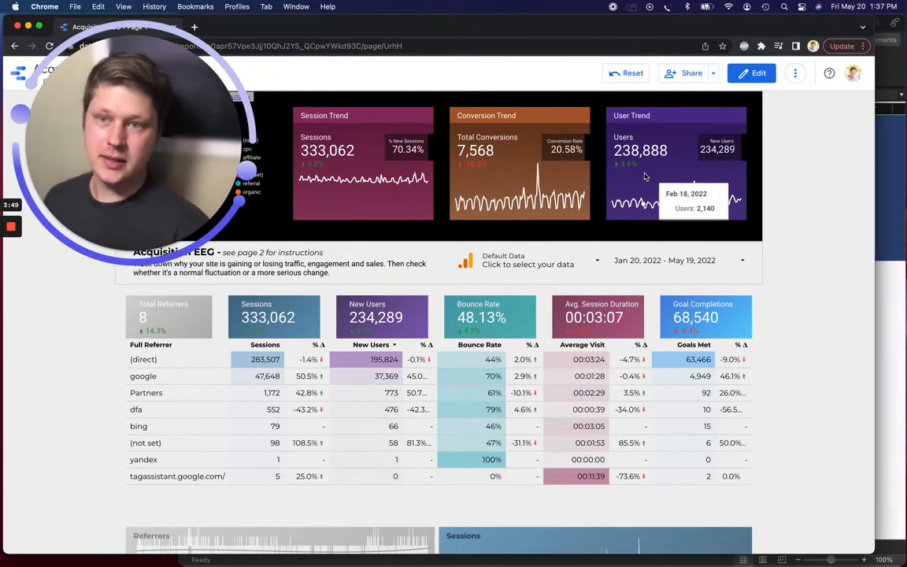
mouse_move(622, 192)
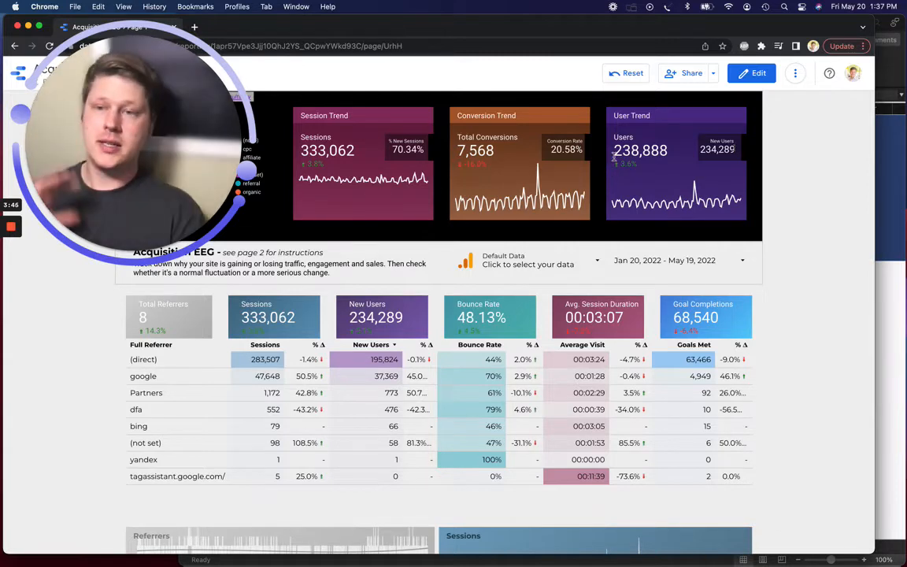
mouse_move(791, 158)
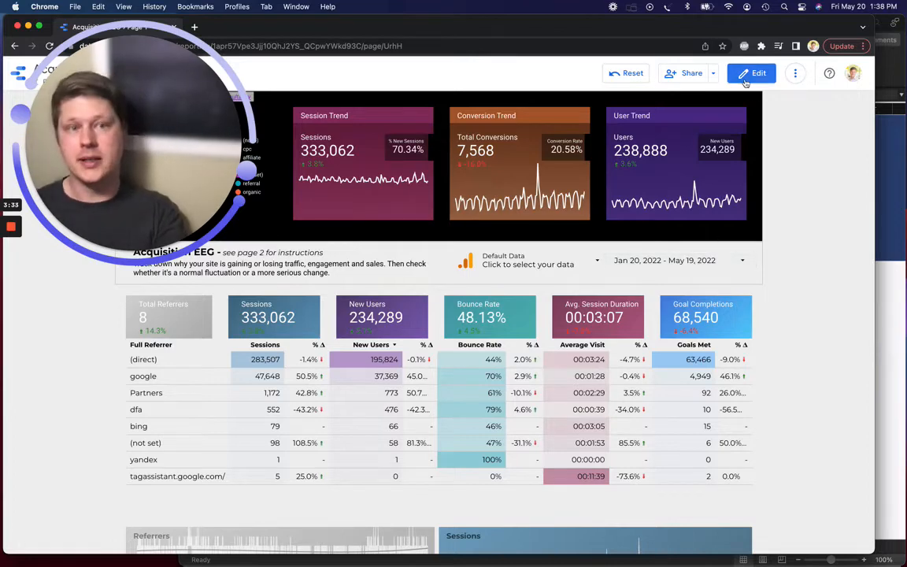
left_click(752, 73)
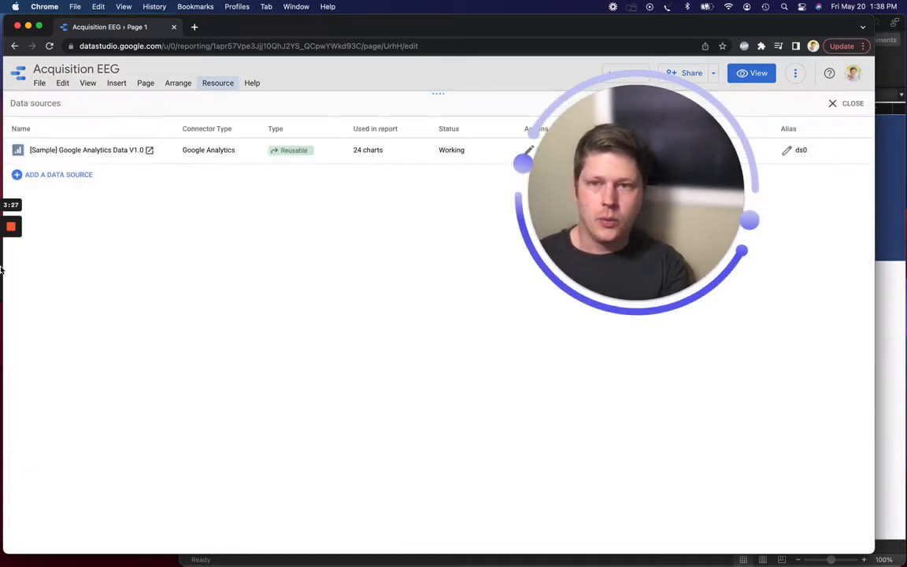
left_click(59, 174)
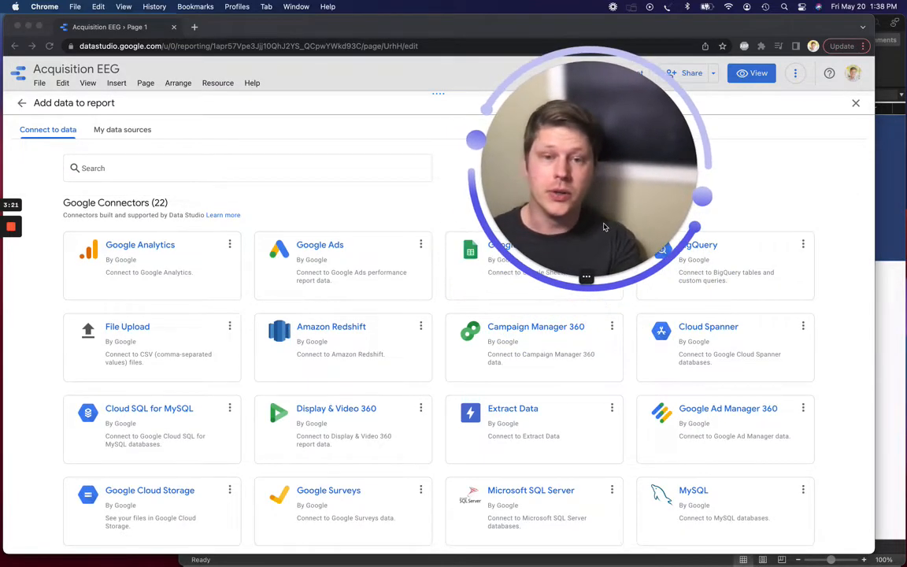
Browse the connector gallery of 22 Google and 600 partner connectors.
scroll("down", 3)
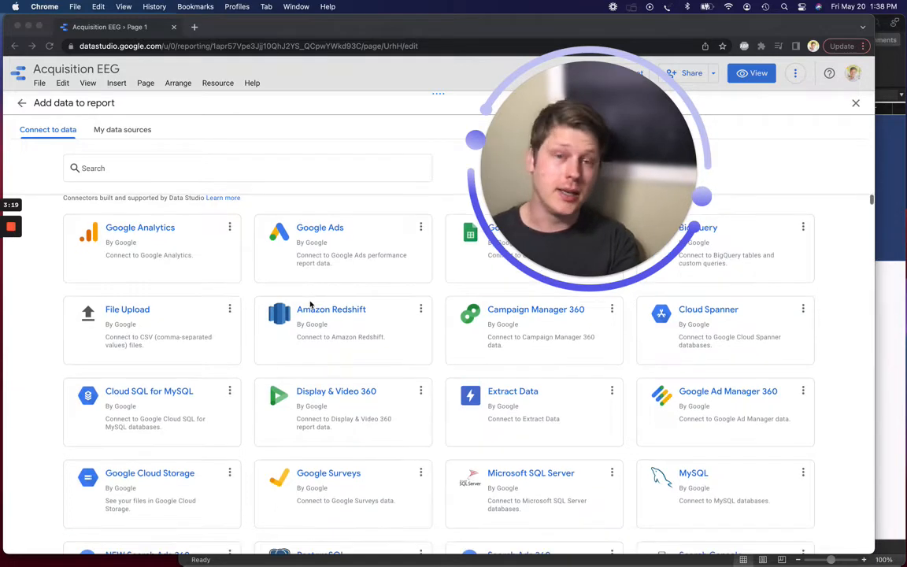
scroll("down", 3)
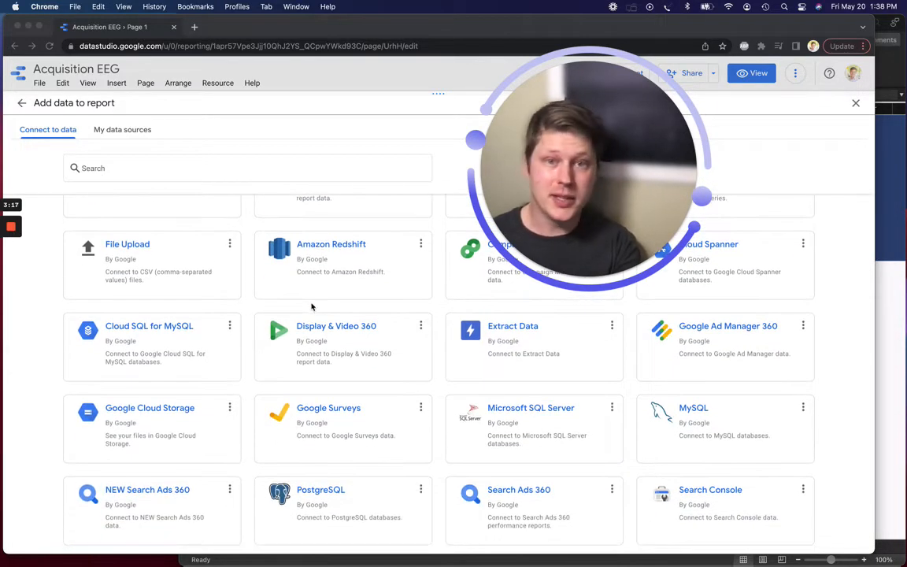
scroll("down", 3)
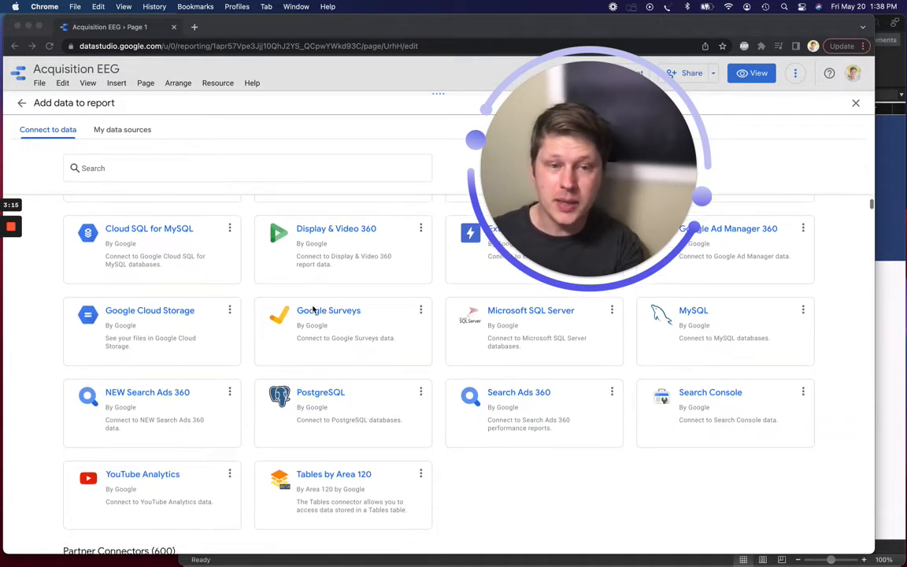
scroll("down", 3)
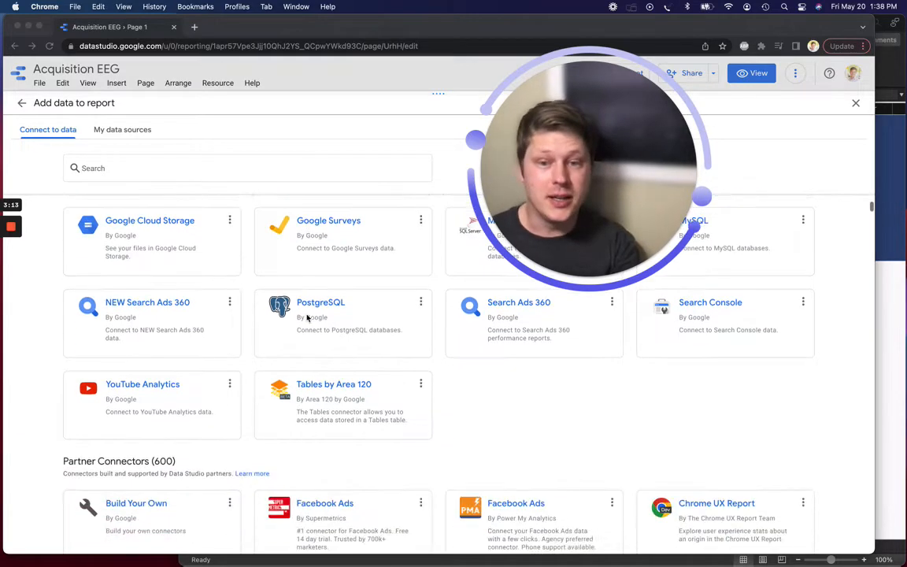
scroll("down", 3)
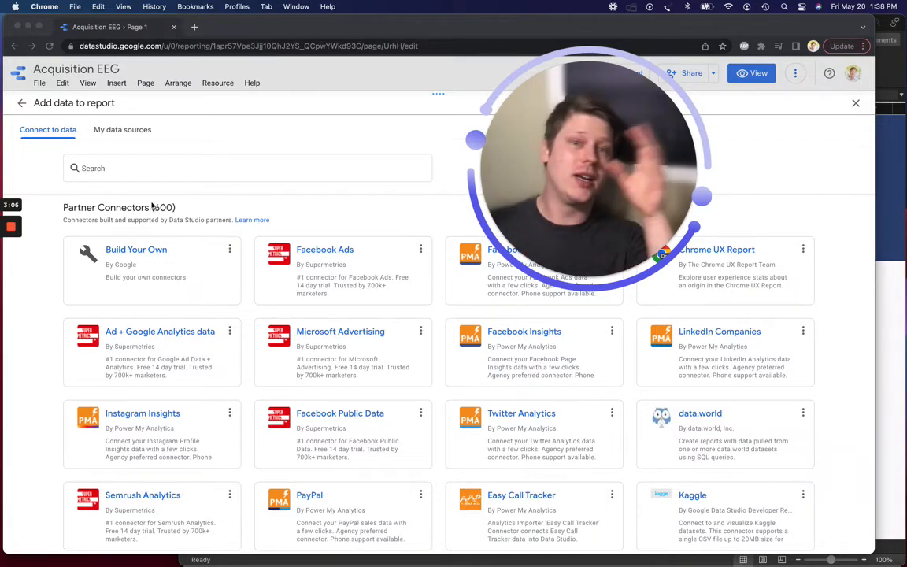
scroll("up", 3)
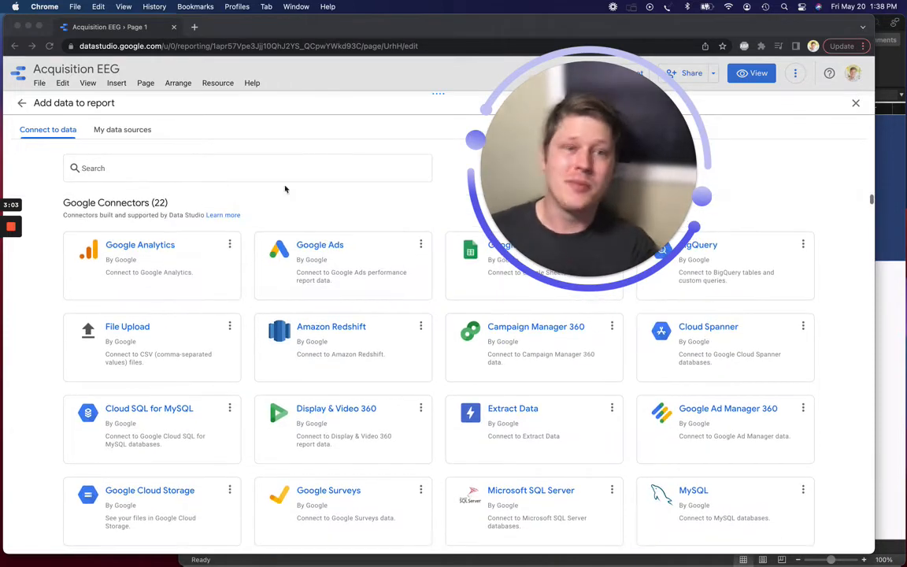
Close the connector gallery and look through the chart types in the Add a chart list.
left_click(855, 103)
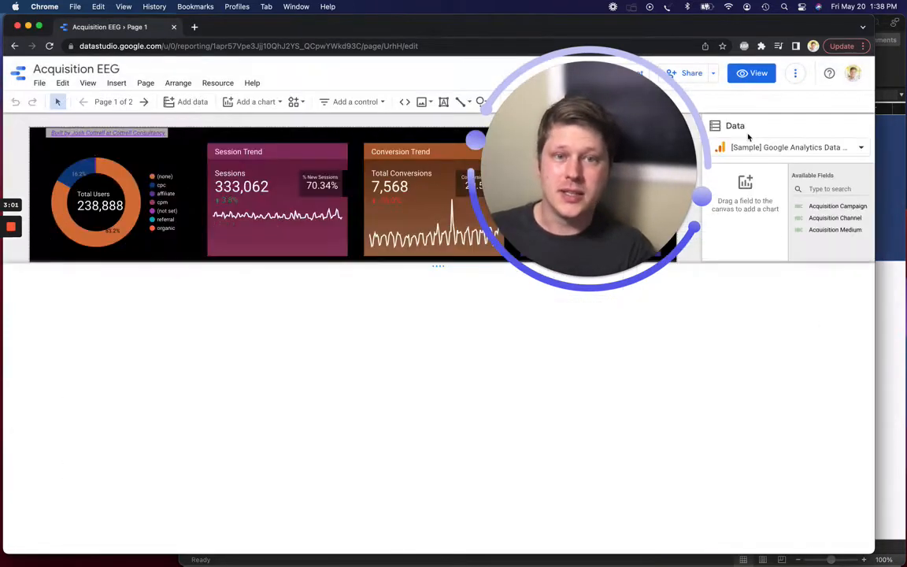
scroll("down", 3)
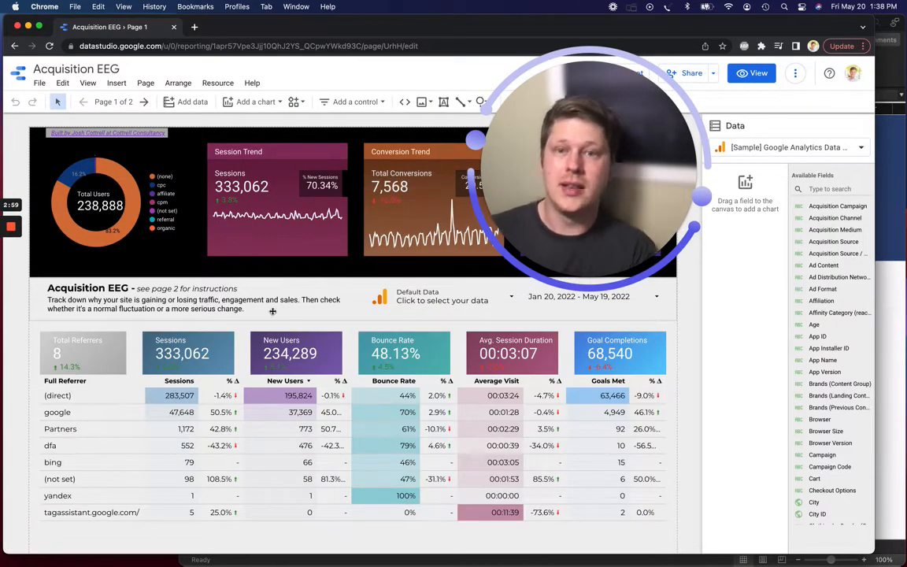
mouse_move(252, 101)
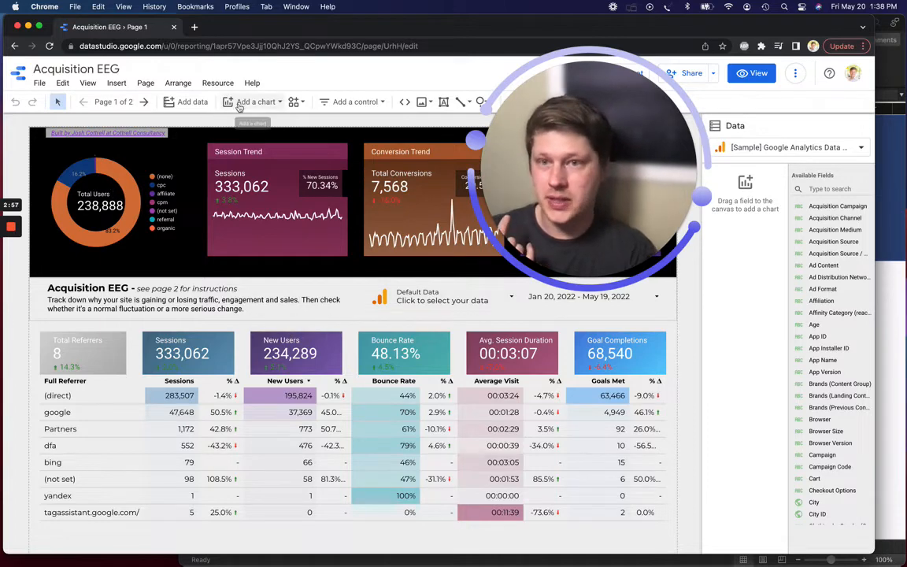
left_click(256, 101)
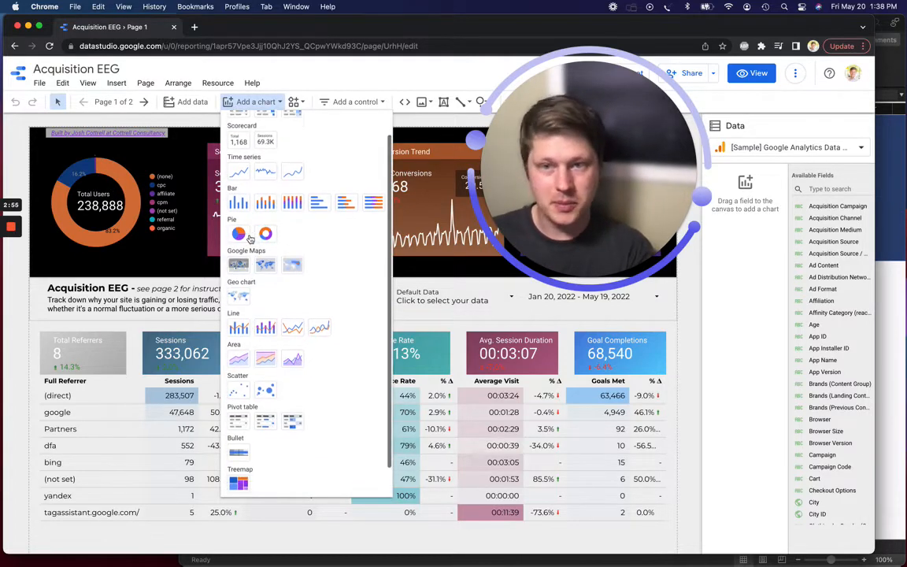
mouse_move(319, 295)
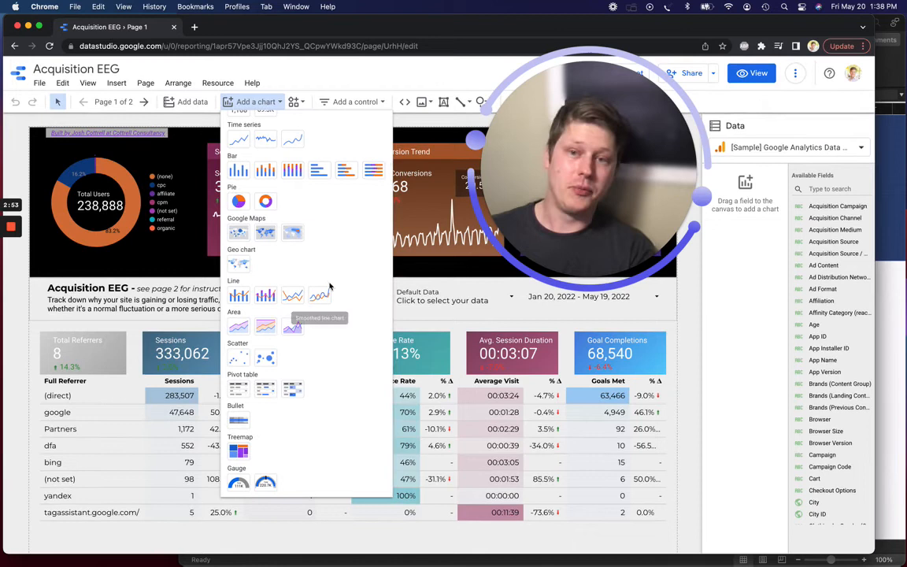
scroll("up", 3)
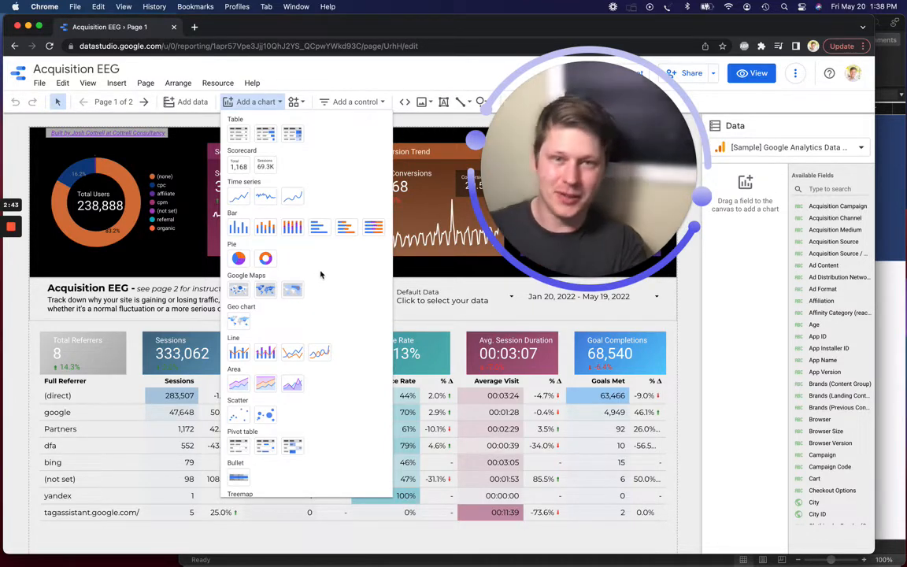
scroll("down", 3)
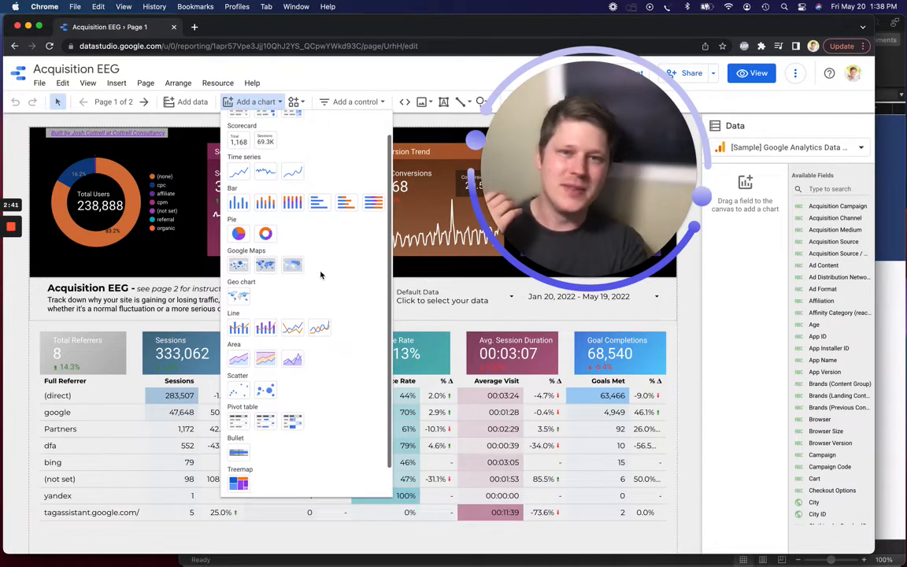
scroll("down", 3)
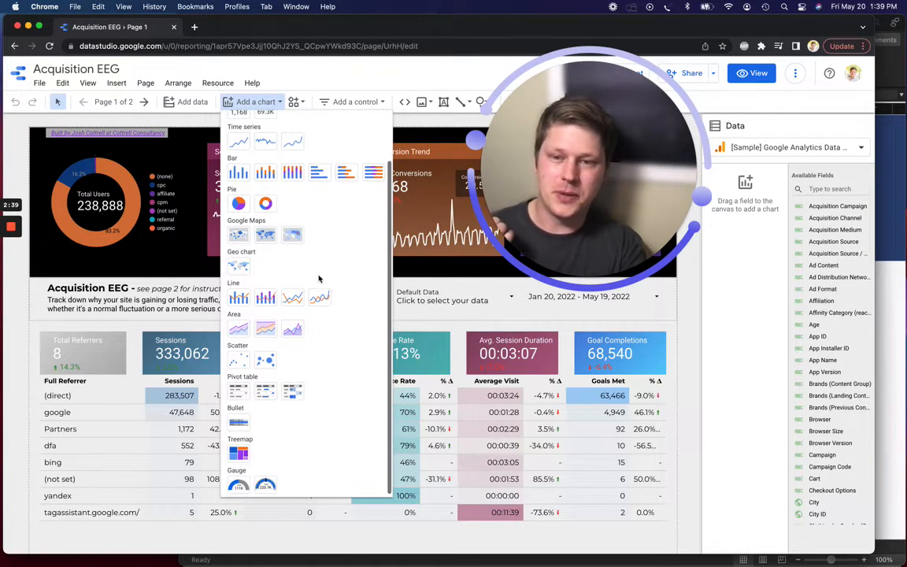
scroll("up", 3)
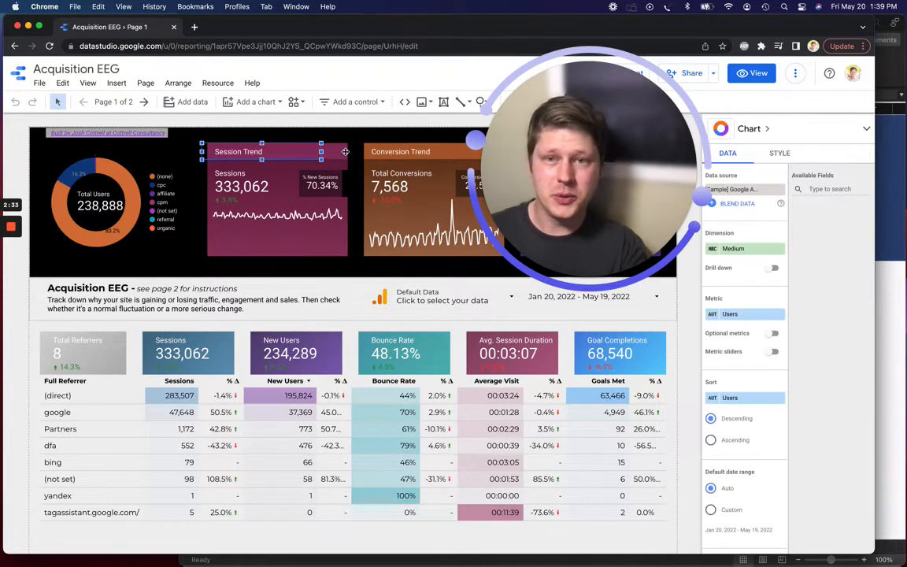
Select the instructions text box under the Acquisition EEG heading to show its Roboto 14 px properties.
left_click(298, 353)
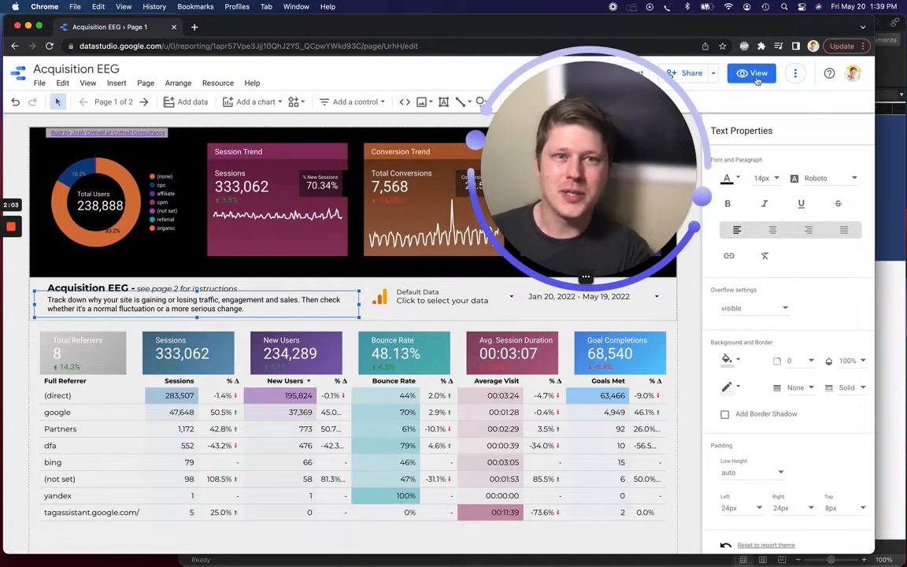
left_click(751, 73)
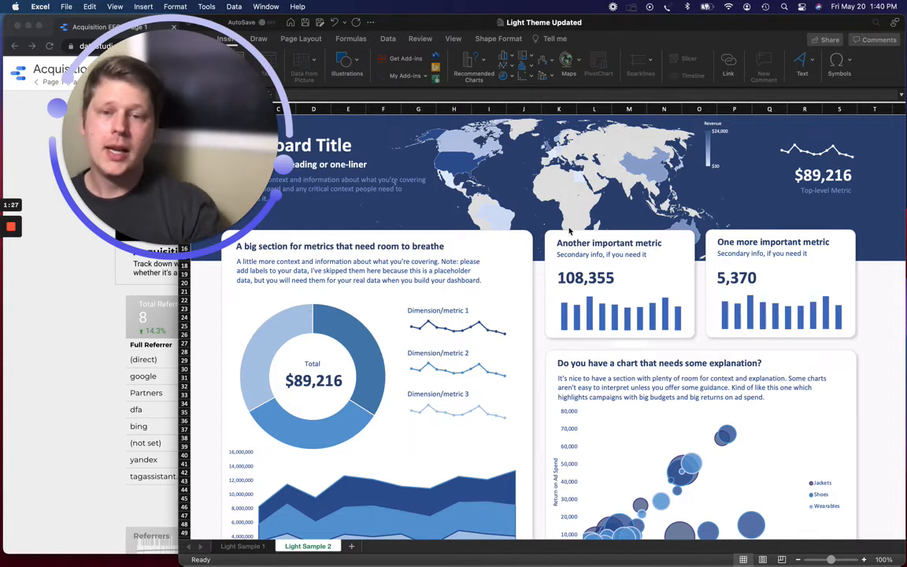
Scroll right across the Light Sample 2 dashboard to view its charts.
scroll("right", 3)
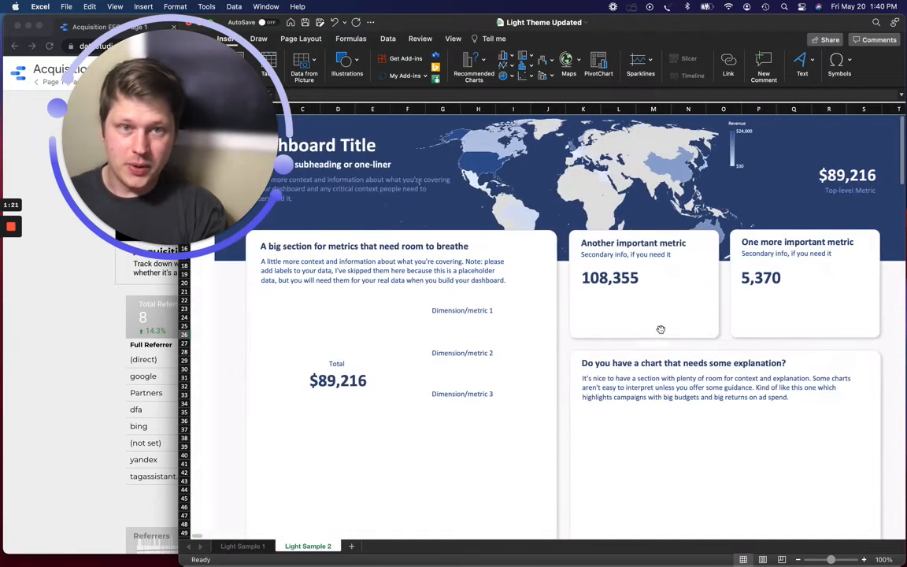
scroll("right", 3)
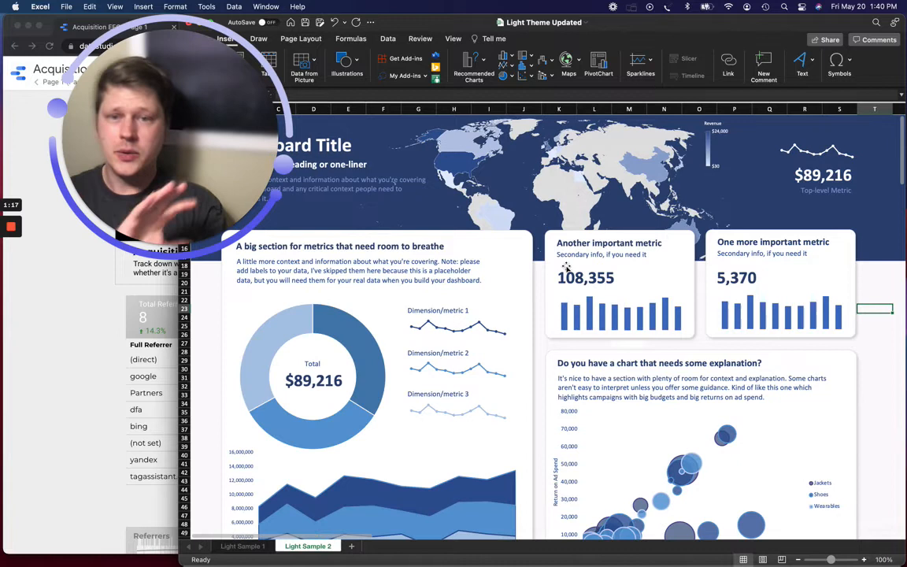
mouse_move(504, 314)
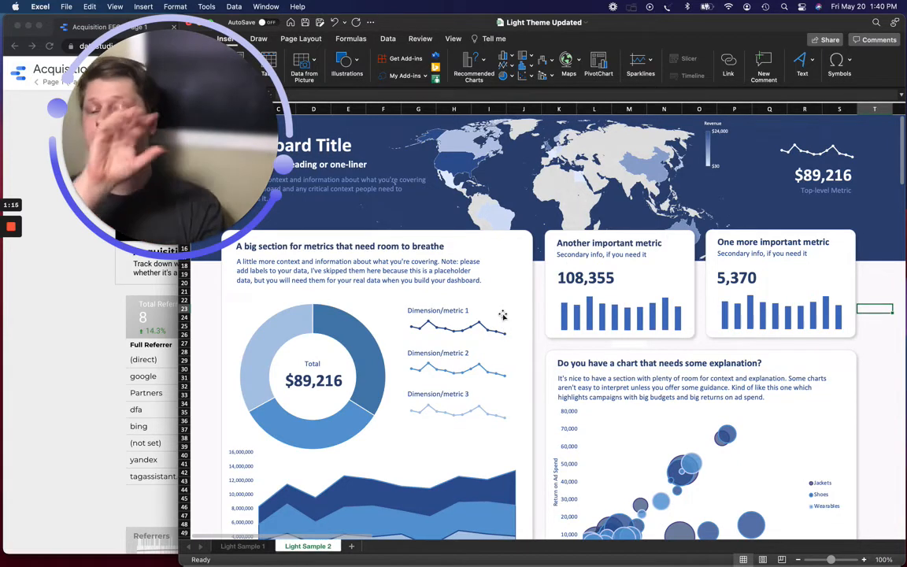
mouse_move(504, 315)
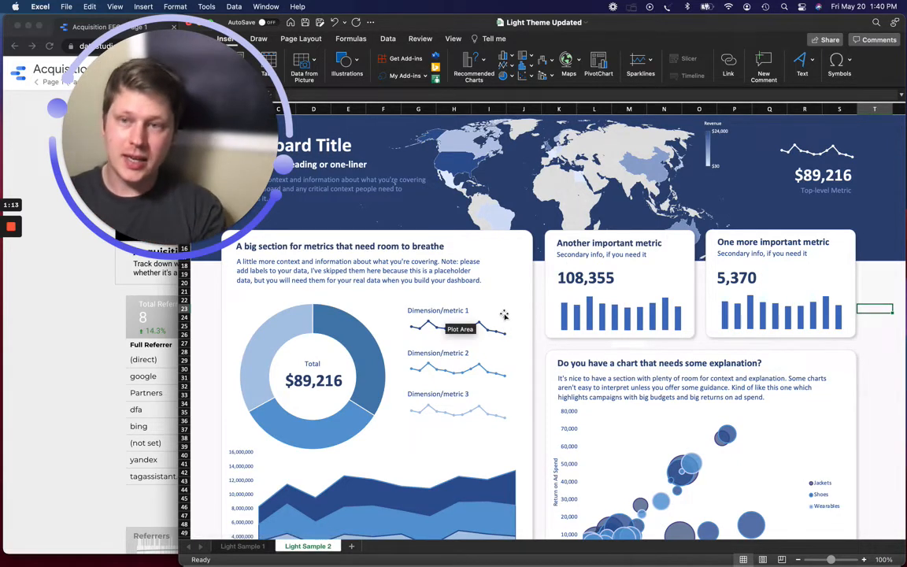
mouse_move(497, 289)
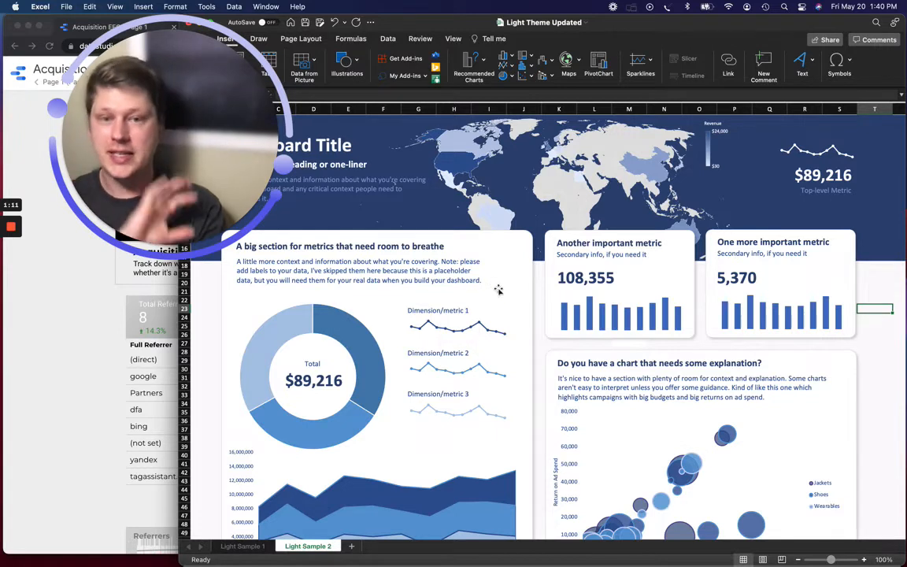
mouse_move(366, 347)
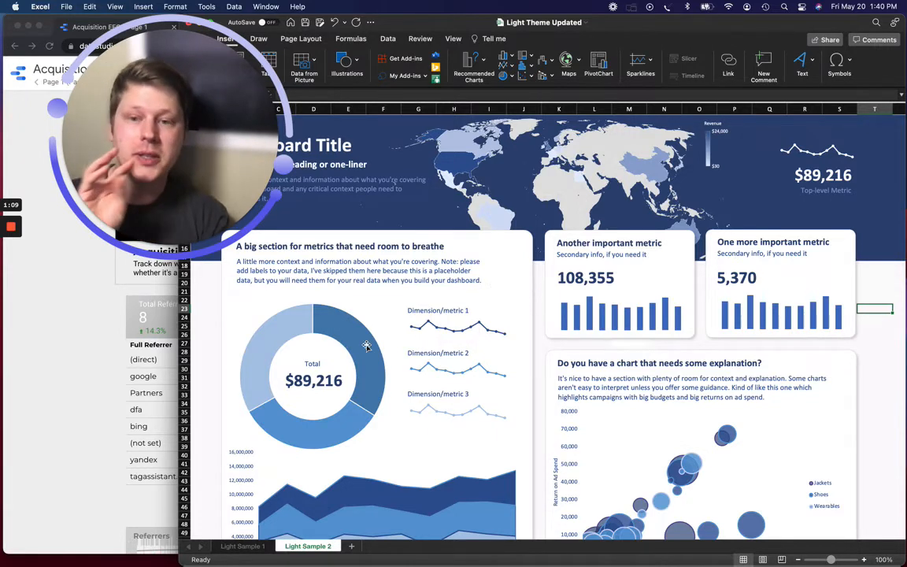
mouse_move(447, 239)
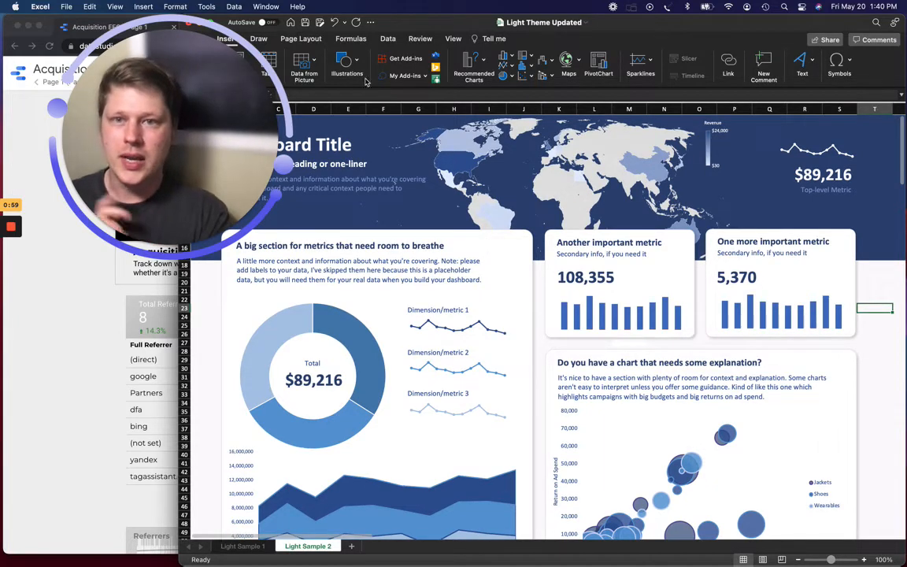
left_click(347, 67)
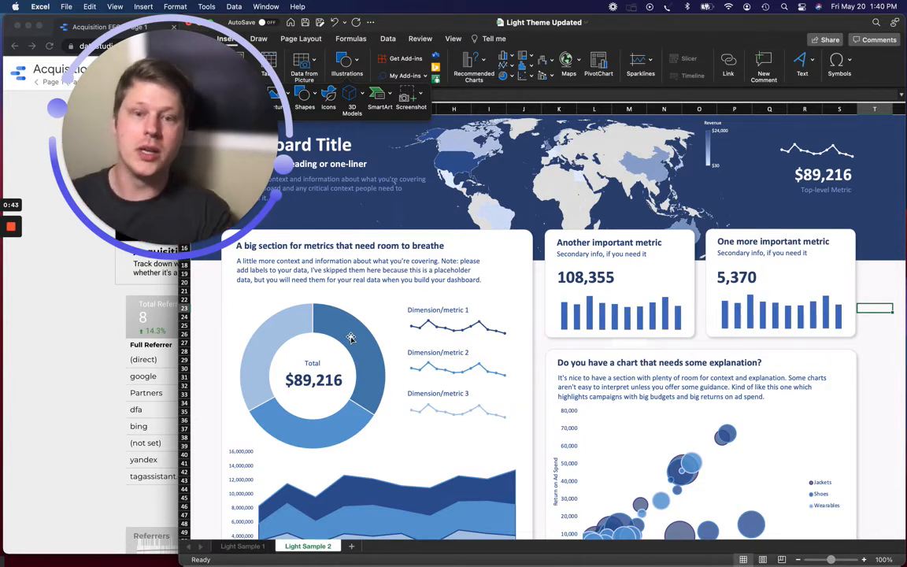
mouse_move(389, 214)
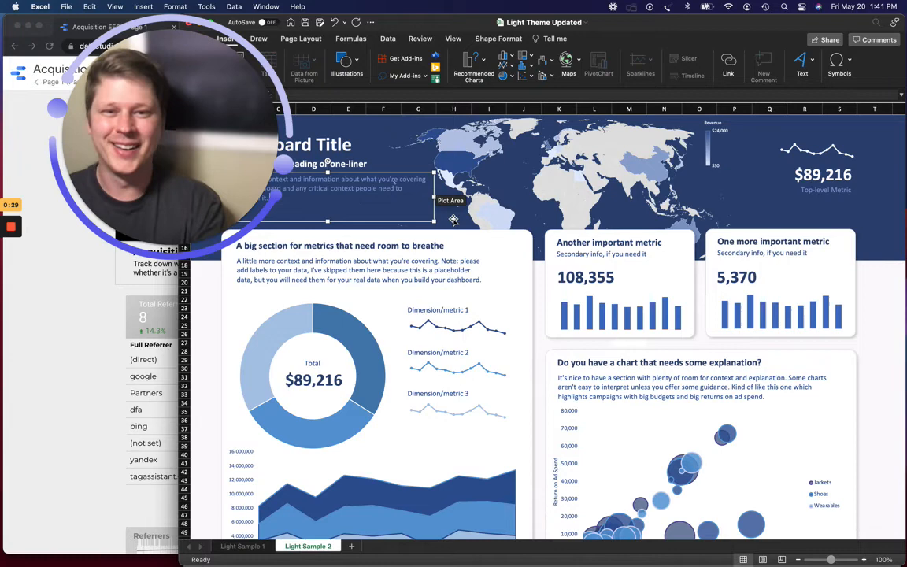
scroll("down", 3)
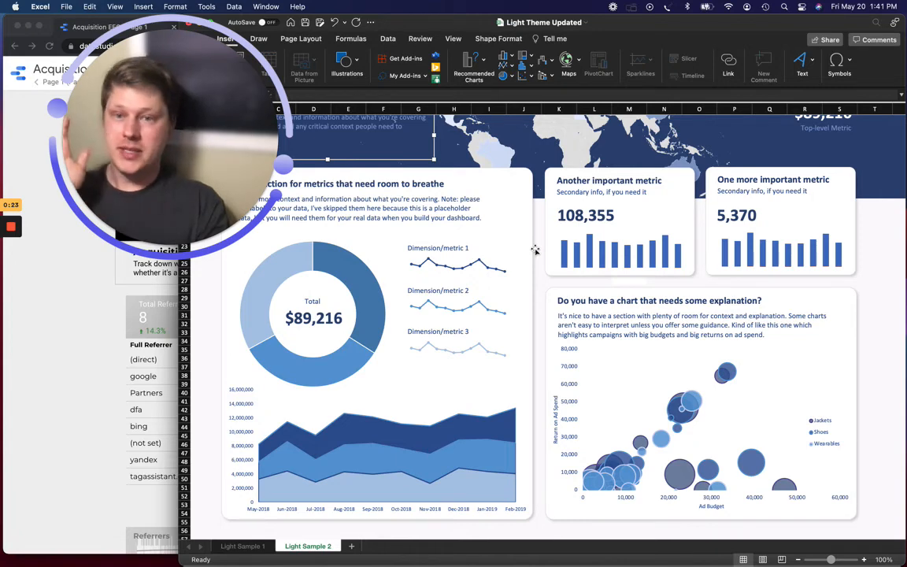
scroll("up", 3)
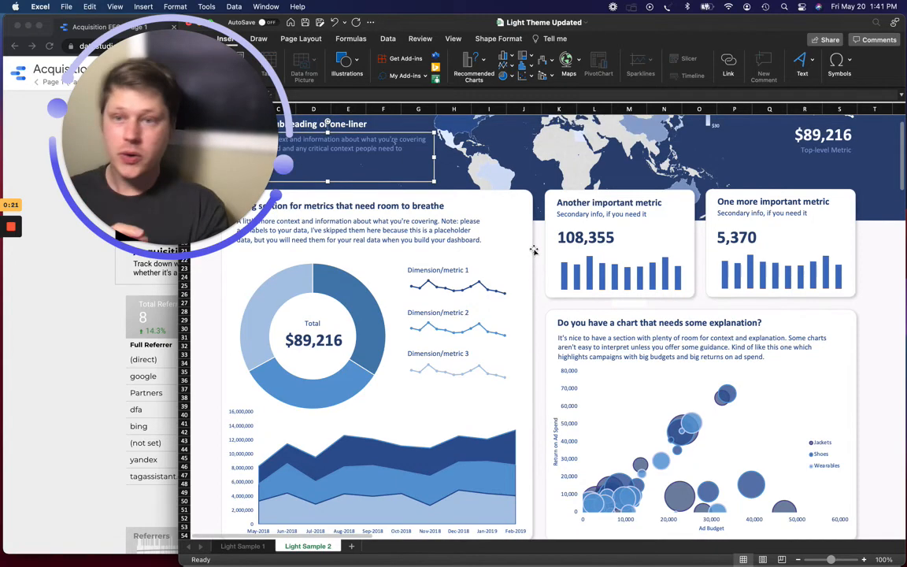
scroll("up", 3)
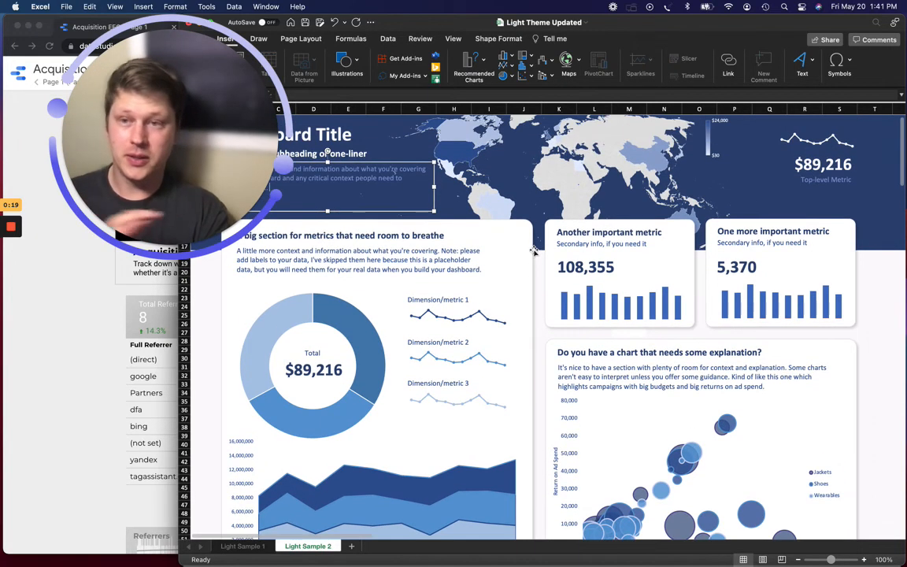